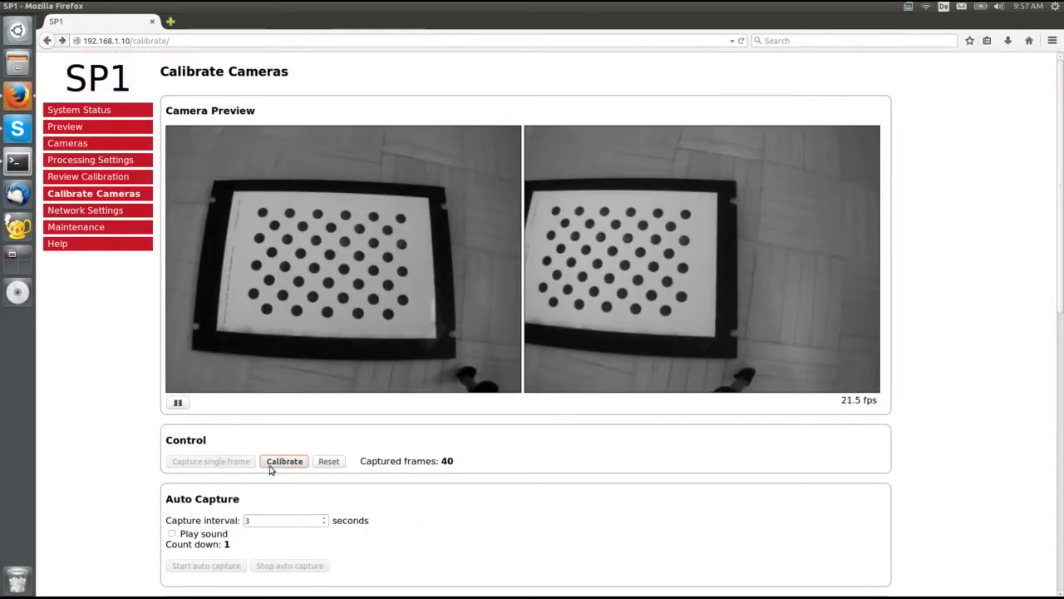
Compute the stereo calibration from the 40 captured calibration frames.
left_click(285, 461)
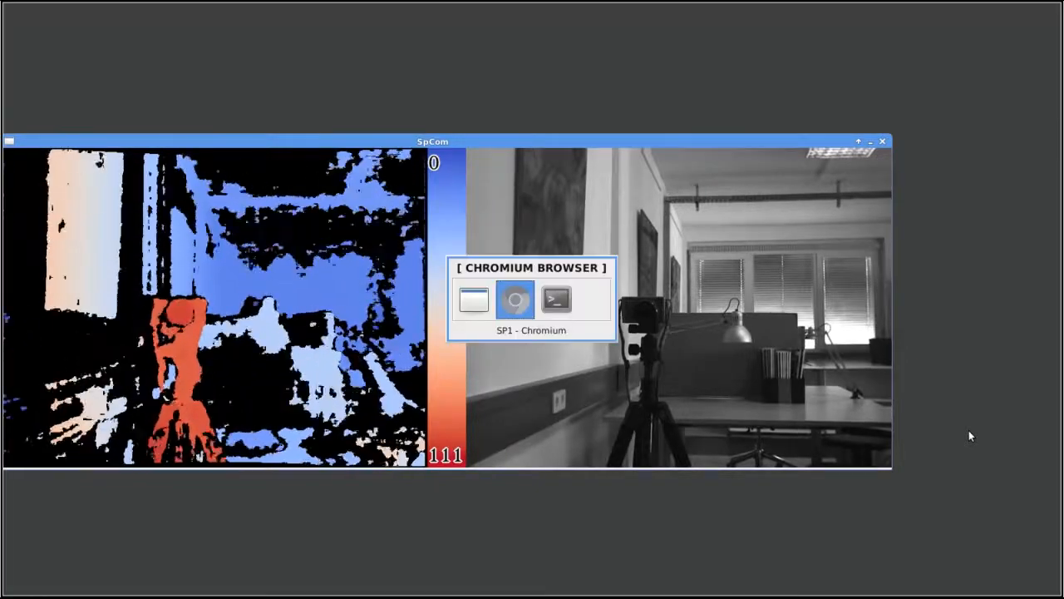
Show Review Calibration with epipolar lines overlaid on both rectified camera views.
left_click(514, 298)
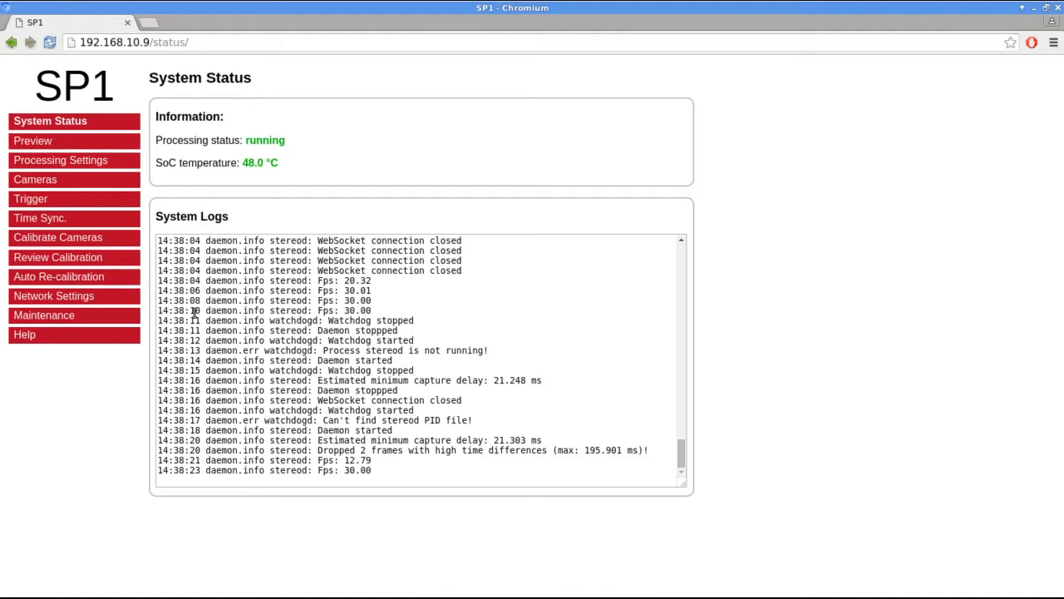
left_click(57, 256)
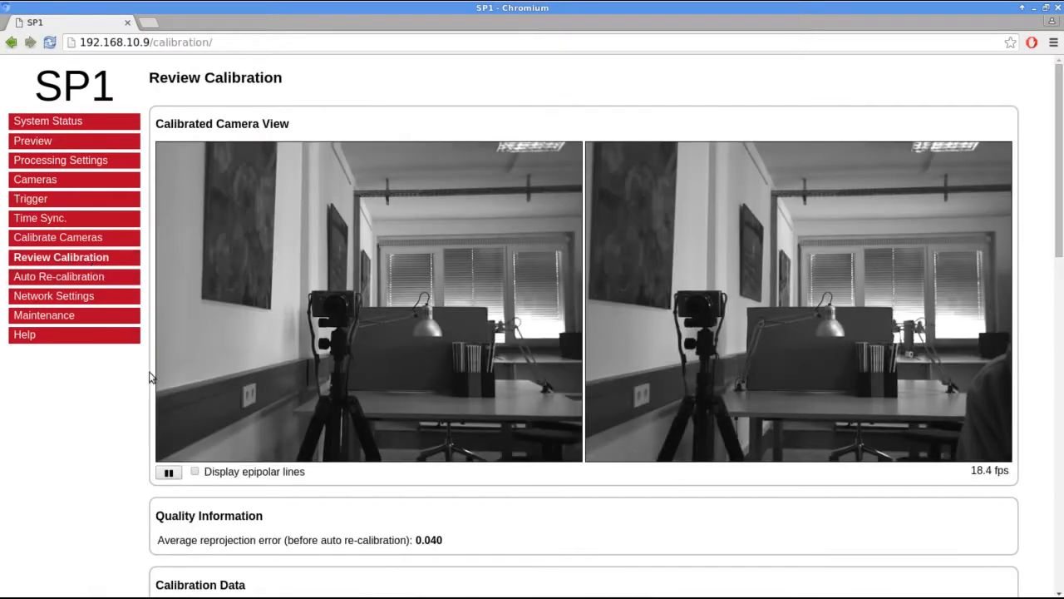
left_click(196, 472)
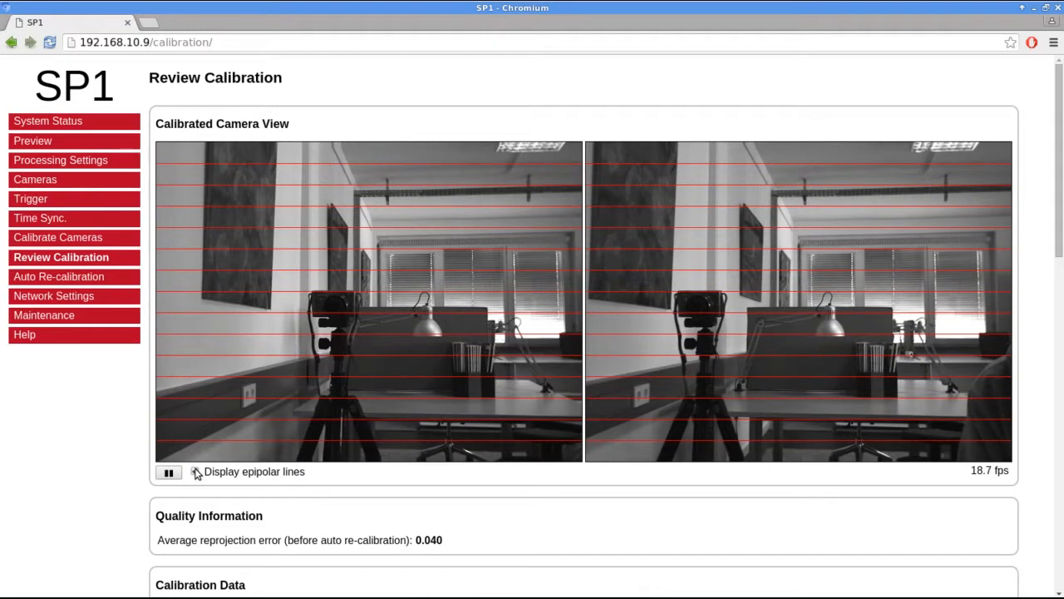
left_click(194, 472)
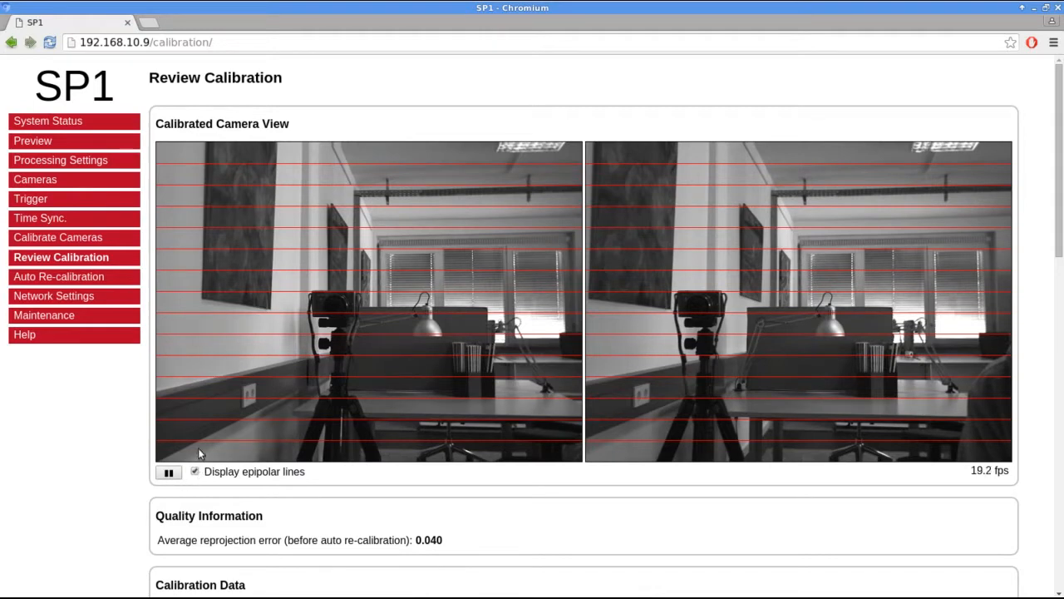
mouse_move(365, 252)
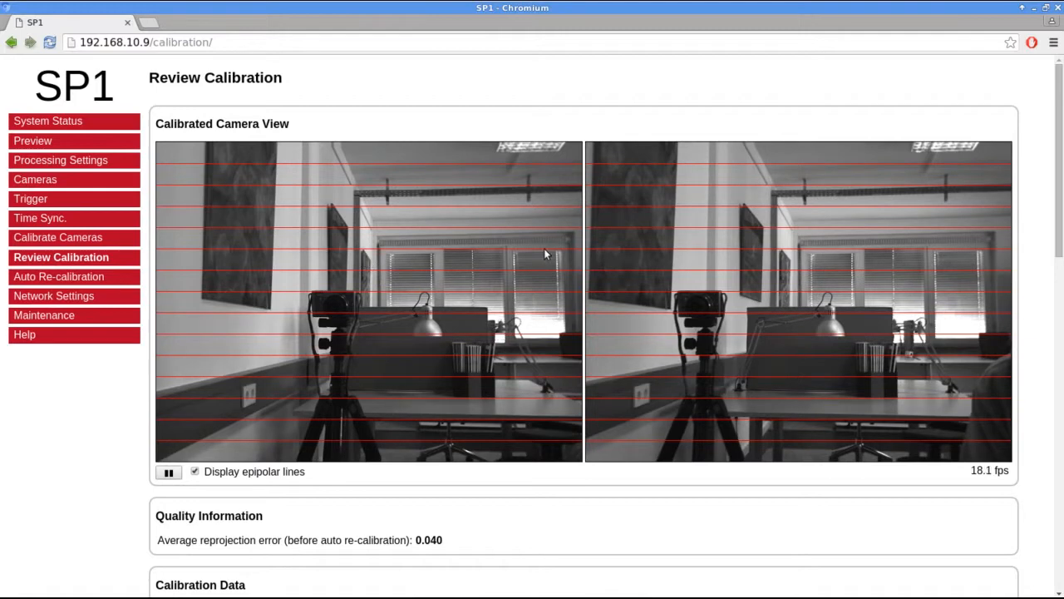
mouse_move(777, 262)
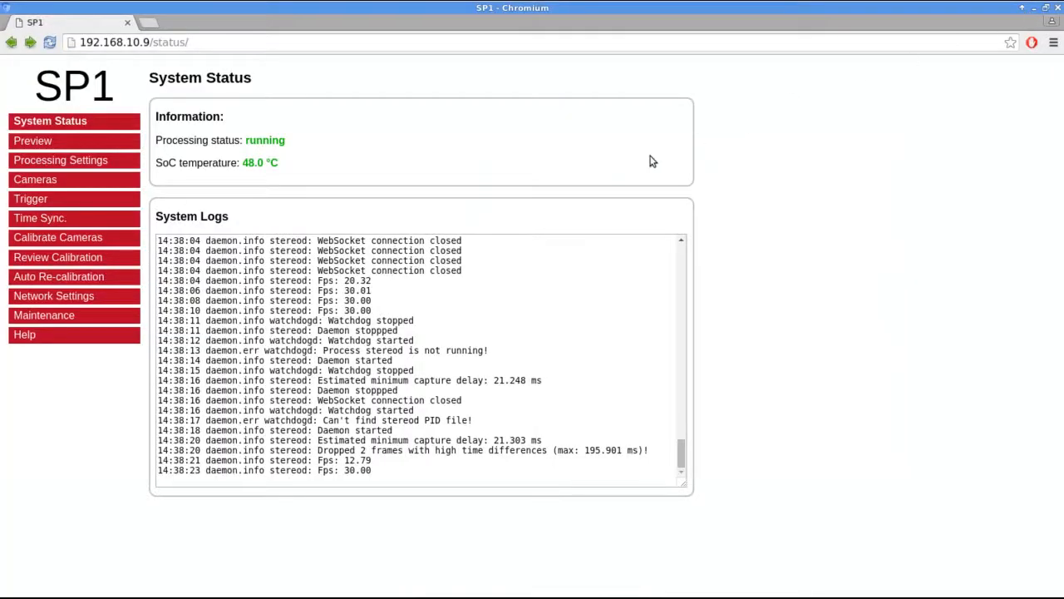
Reopen Review Calibration and overlay epipolar lines to check current alignment.
left_click(61, 256)
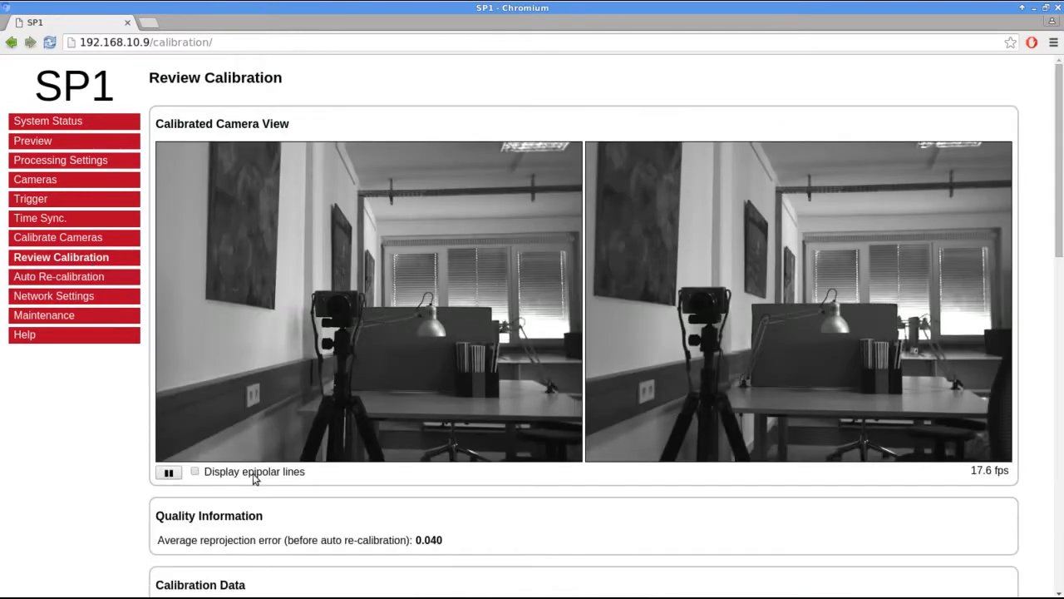
left_click(195, 471)
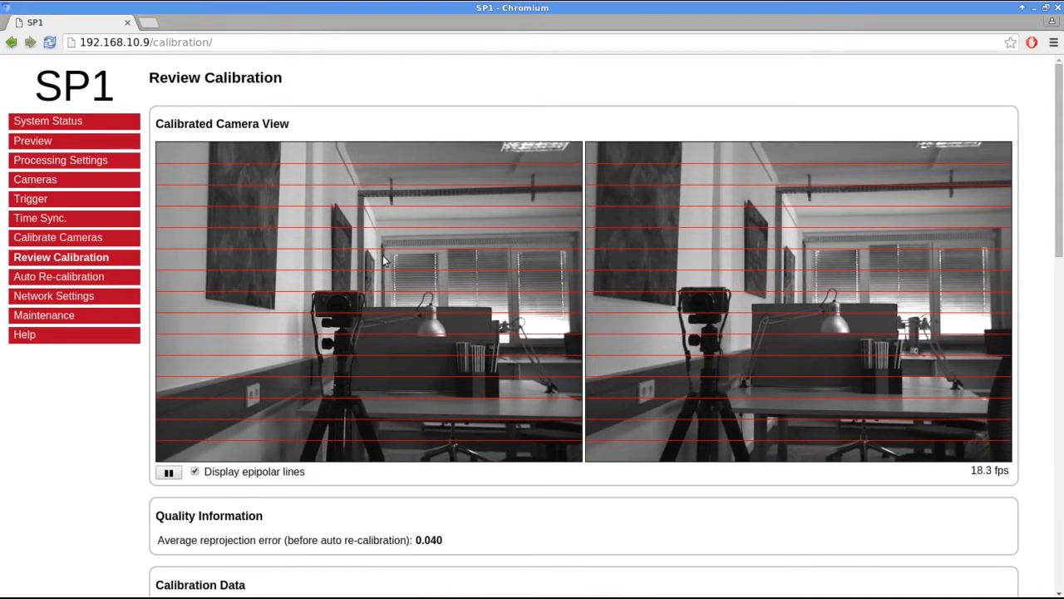
mouse_move(789, 258)
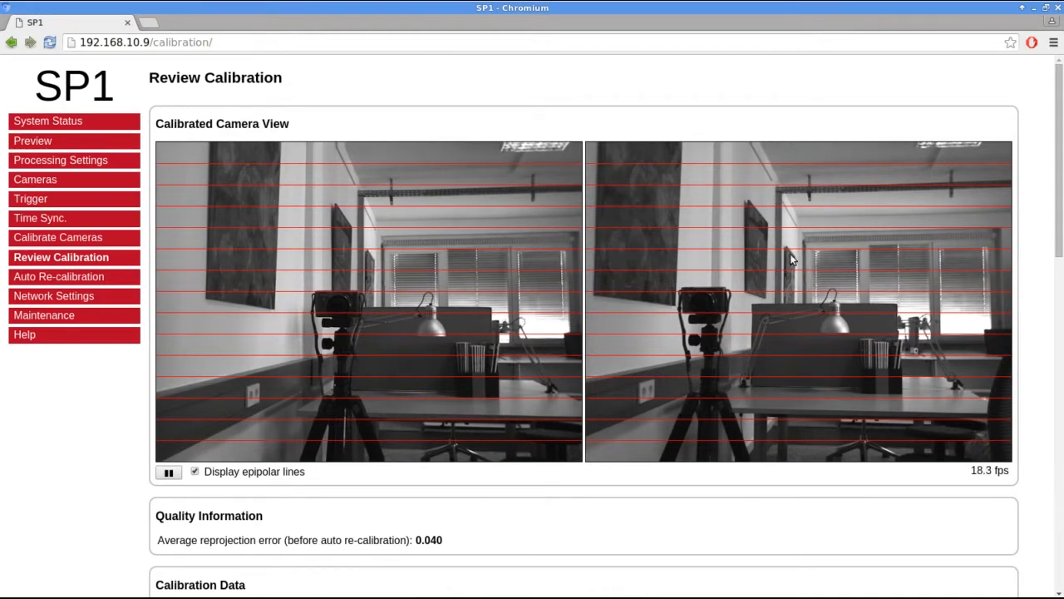
mouse_move(823, 264)
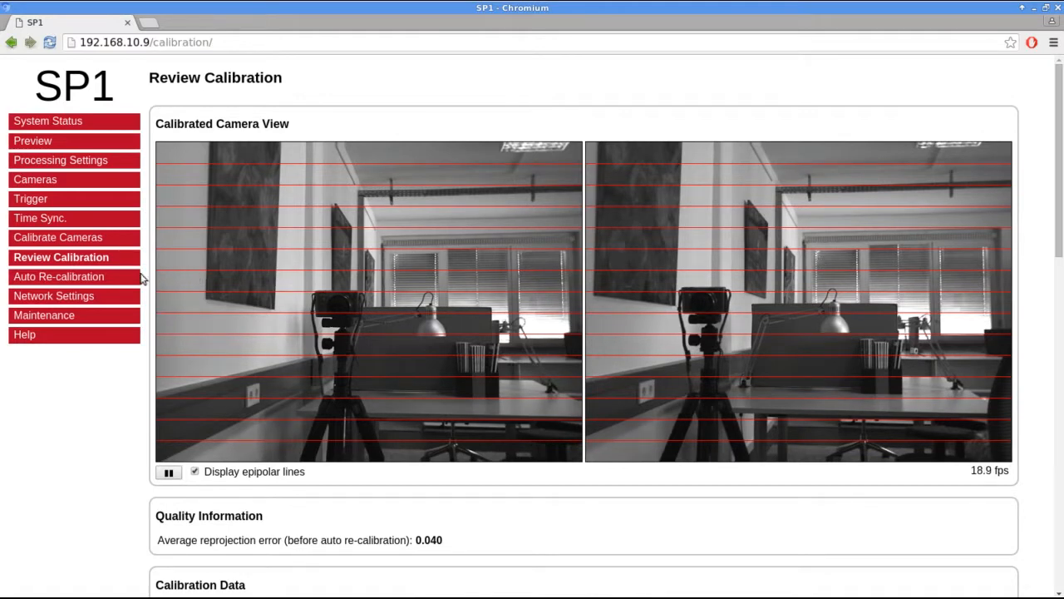
Turn on auto re-calibration with 5 samples per update.
left_click(58, 276)
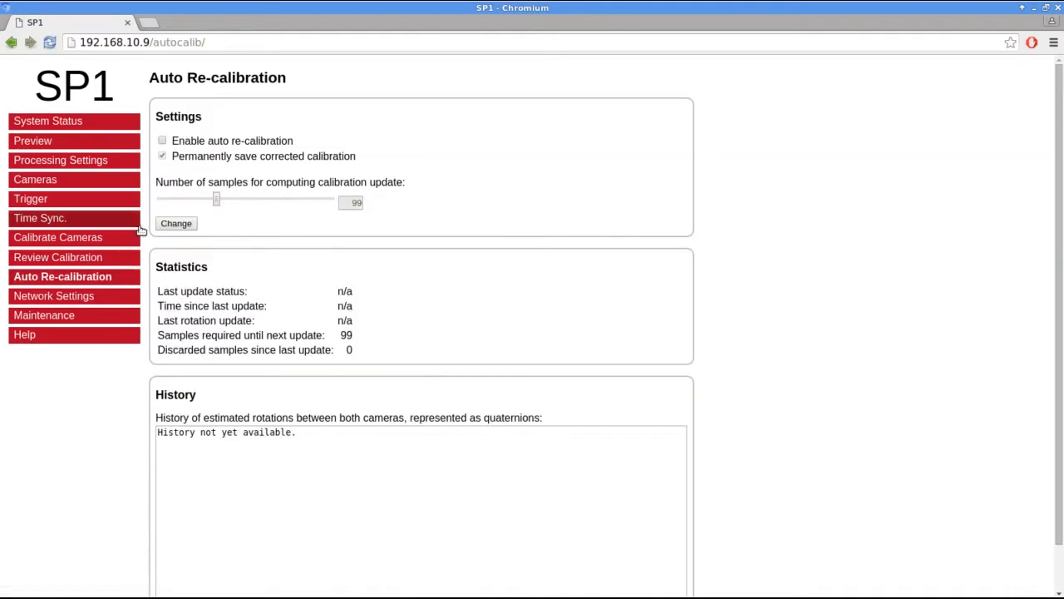
left_click(162, 139)
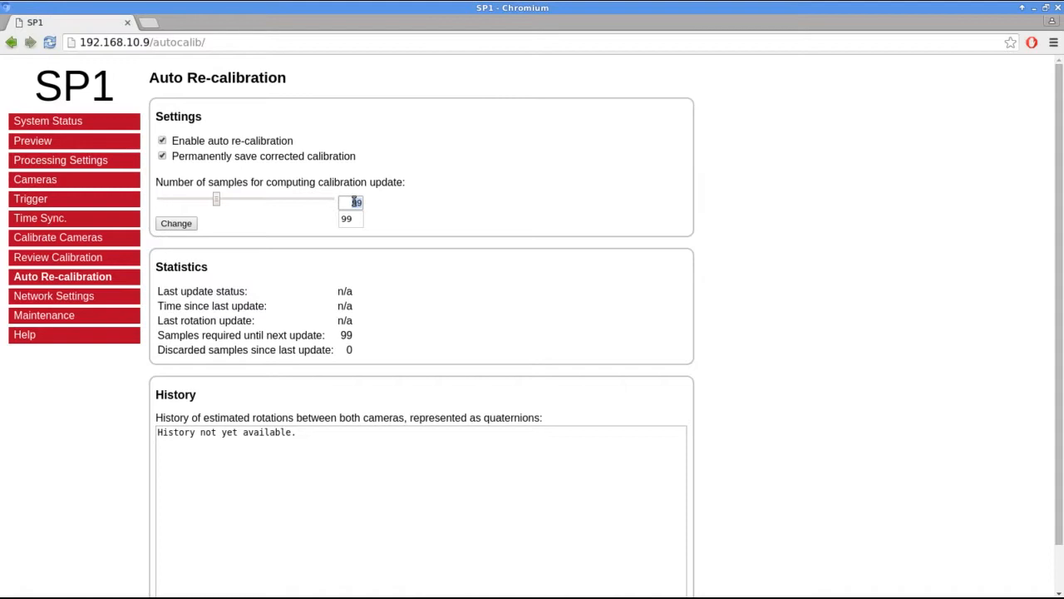
type("5")
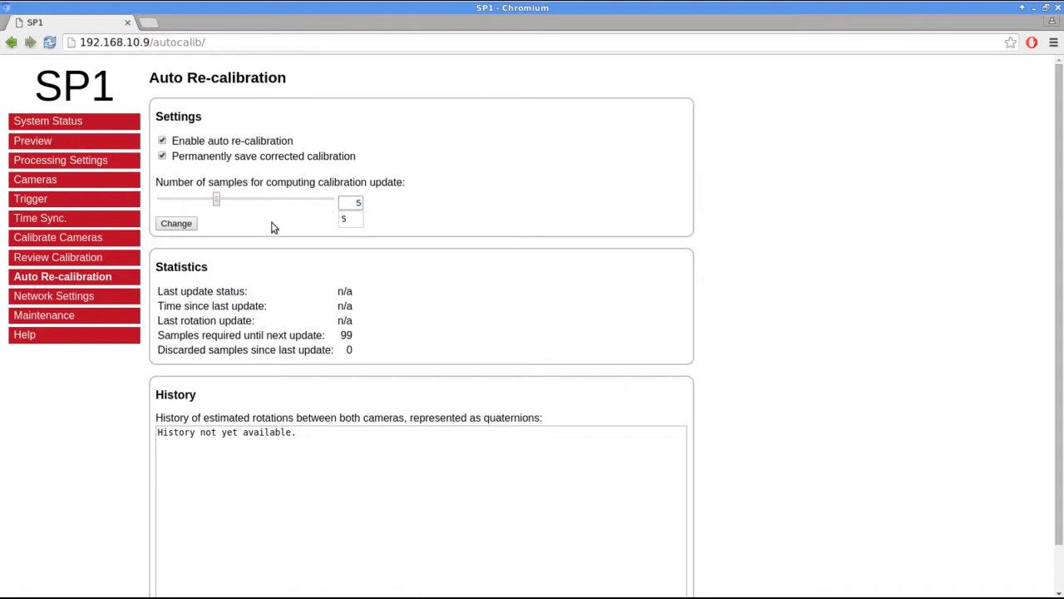
left_click_drag(216, 199, 162, 199)
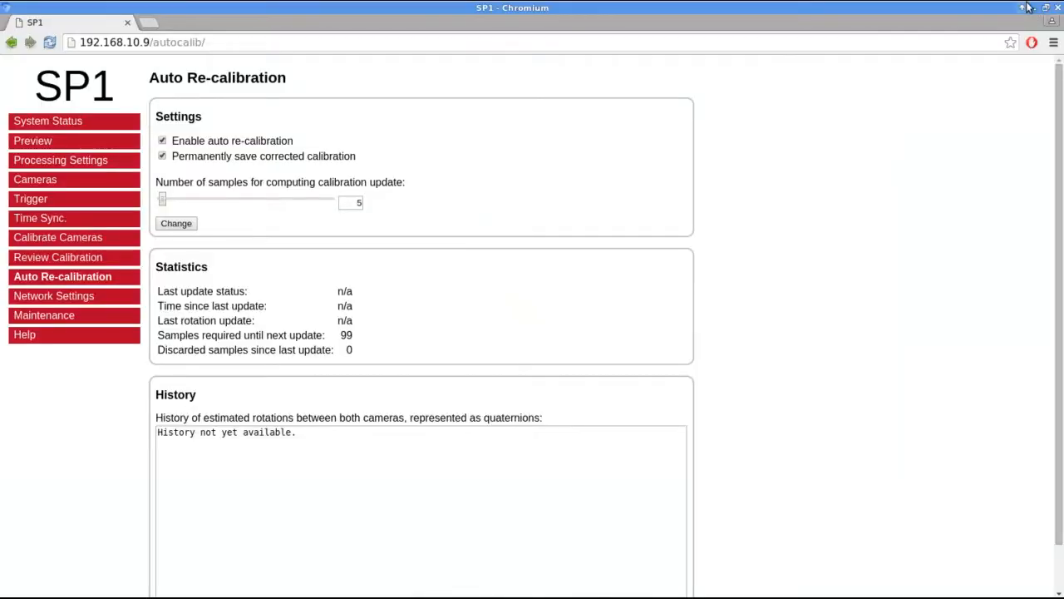
mouse_move(217, 286)
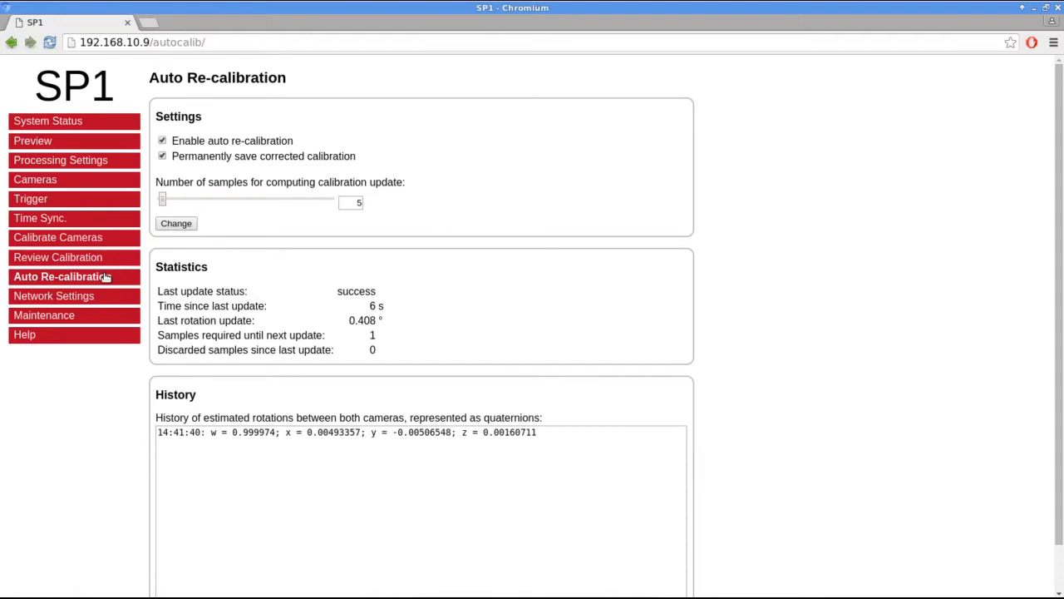
mouse_move(267, 280)
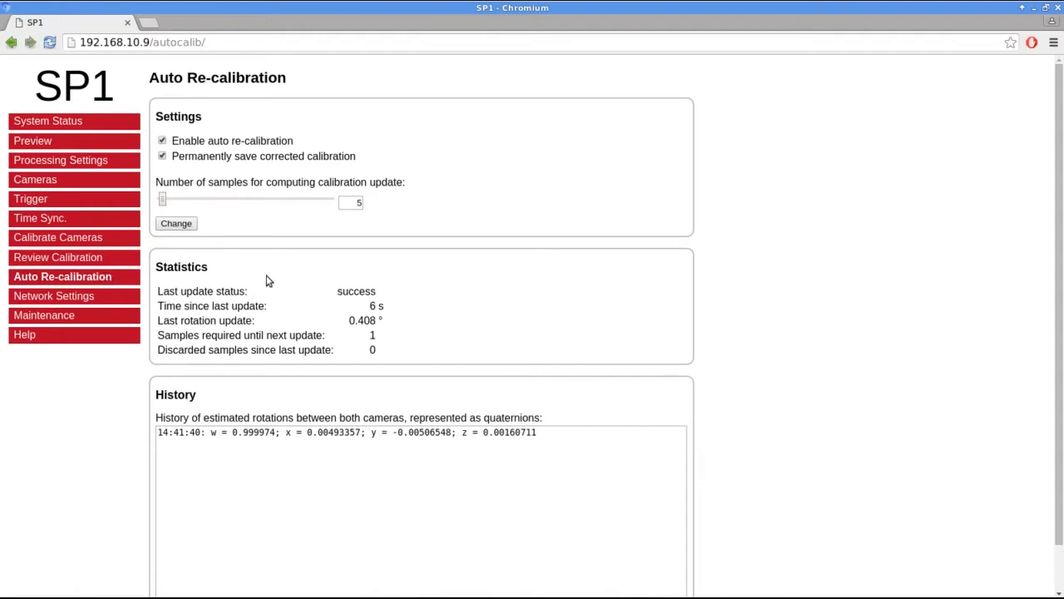
mouse_move(345, 325)
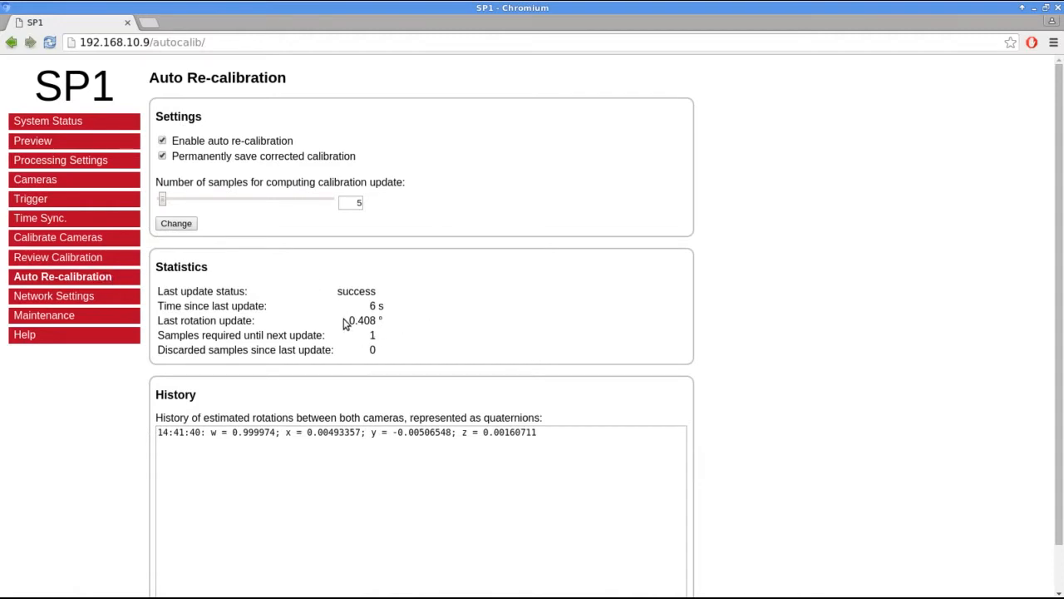
mouse_move(390, 322)
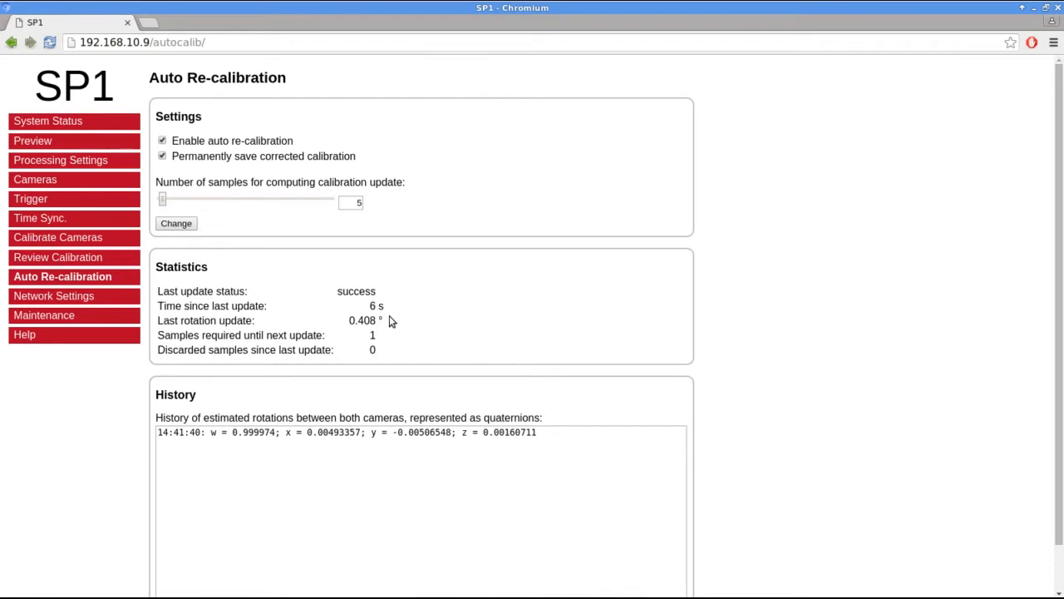
mouse_move(539, 497)
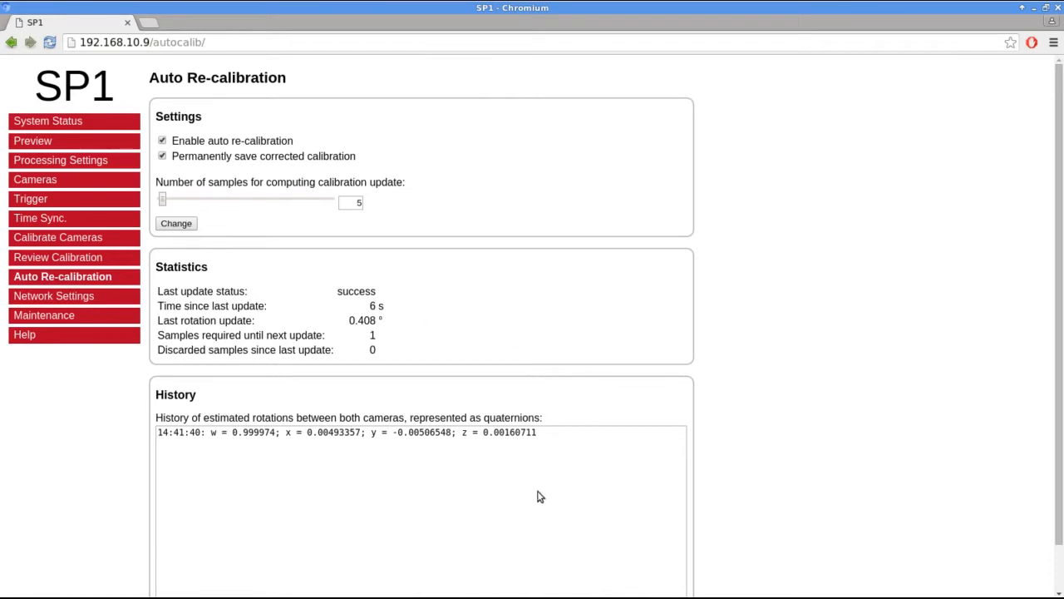
mouse_move(185, 468)
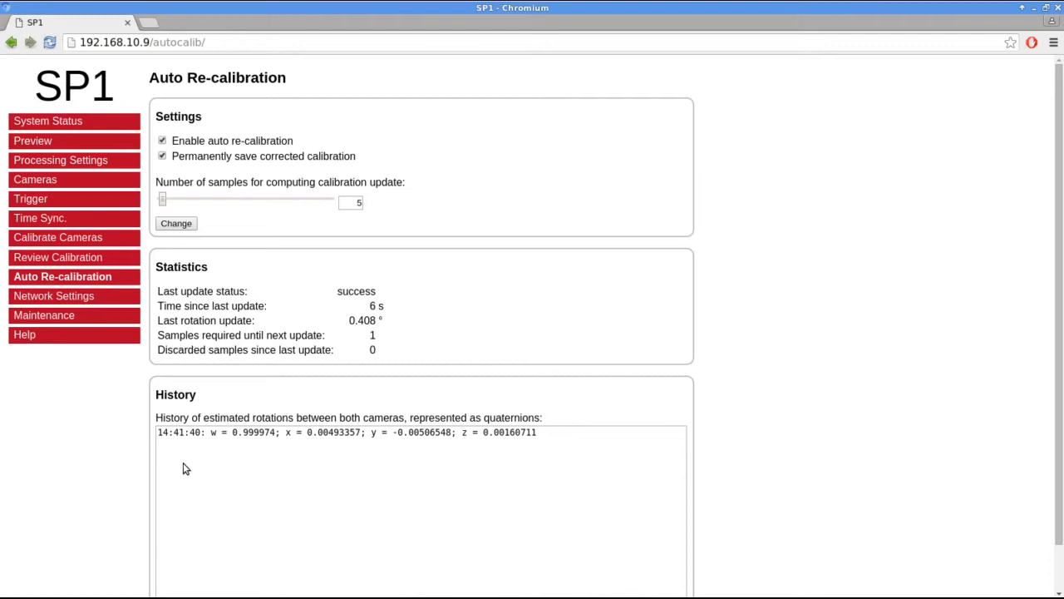
mouse_move(148, 271)
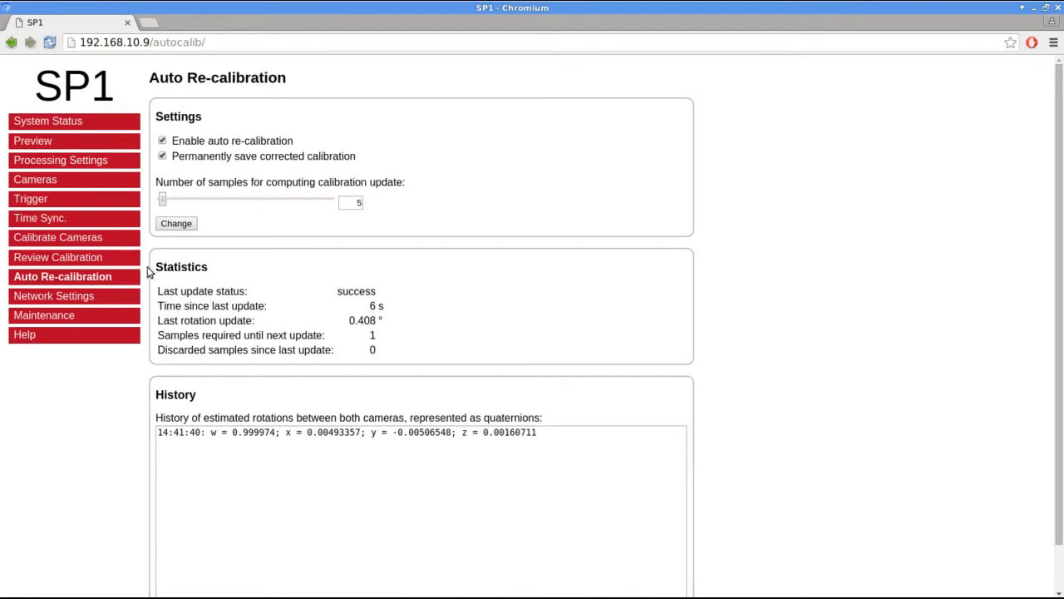
Confirm the successful 0.408° rotation update and return to Review Calibration.
left_click(61, 256)
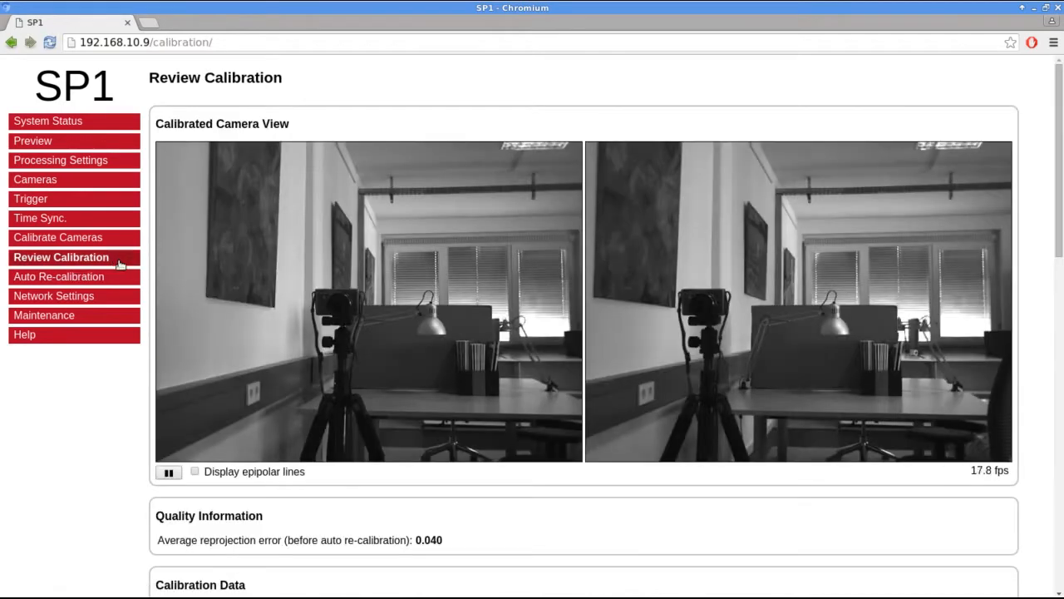
Overlay epipolar lines to verify the realigned camera views after re-calibration.
left_click(195, 471)
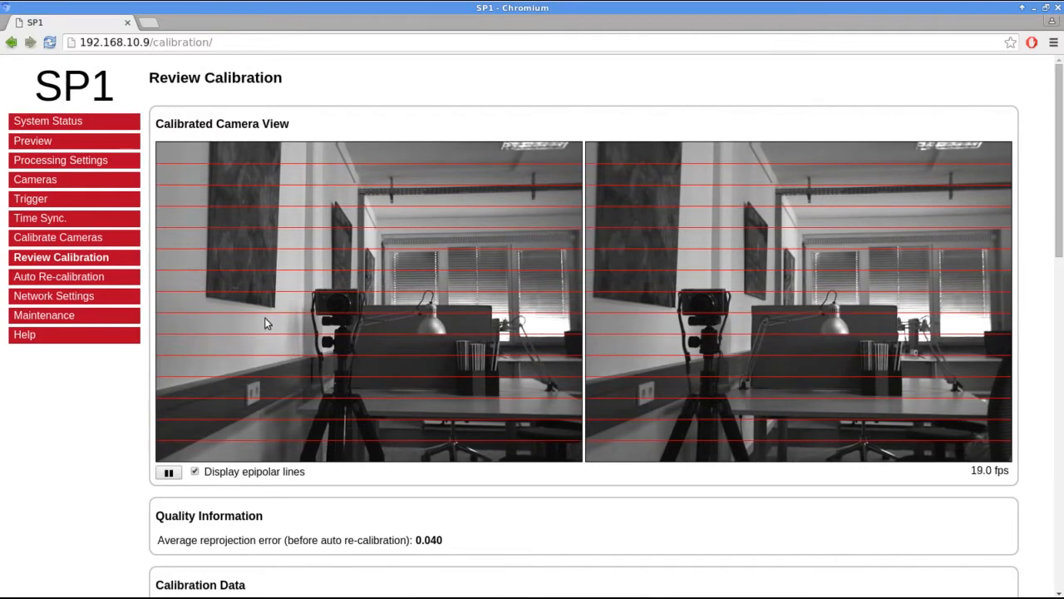
mouse_move(373, 256)
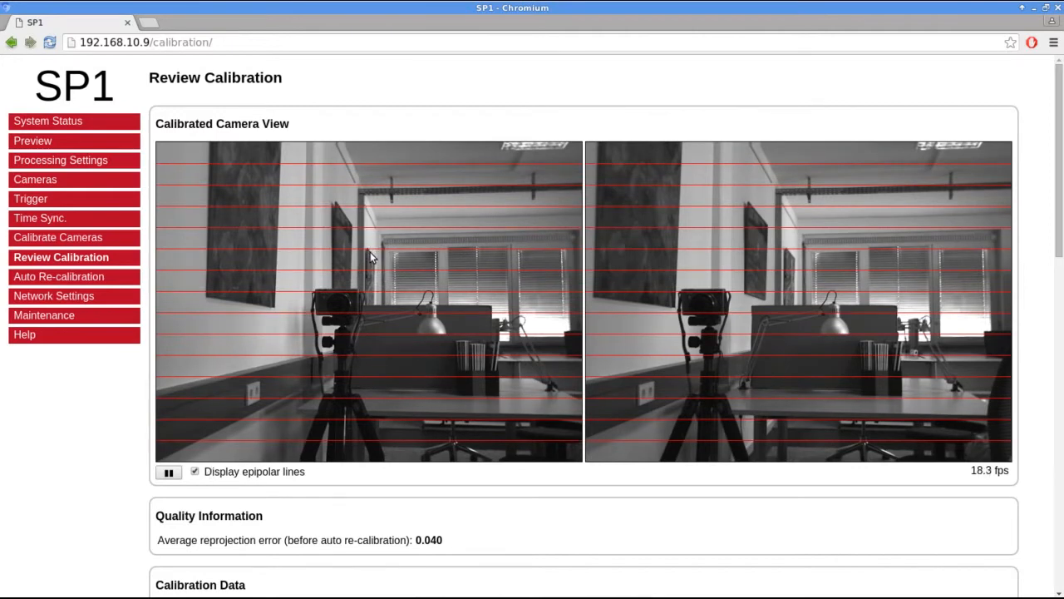
mouse_move(818, 250)
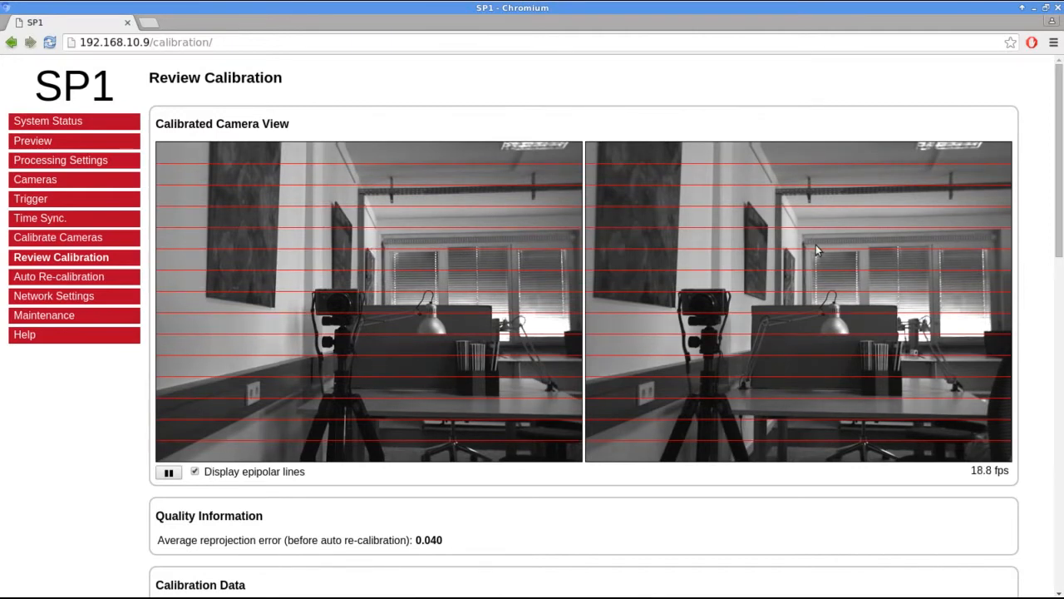